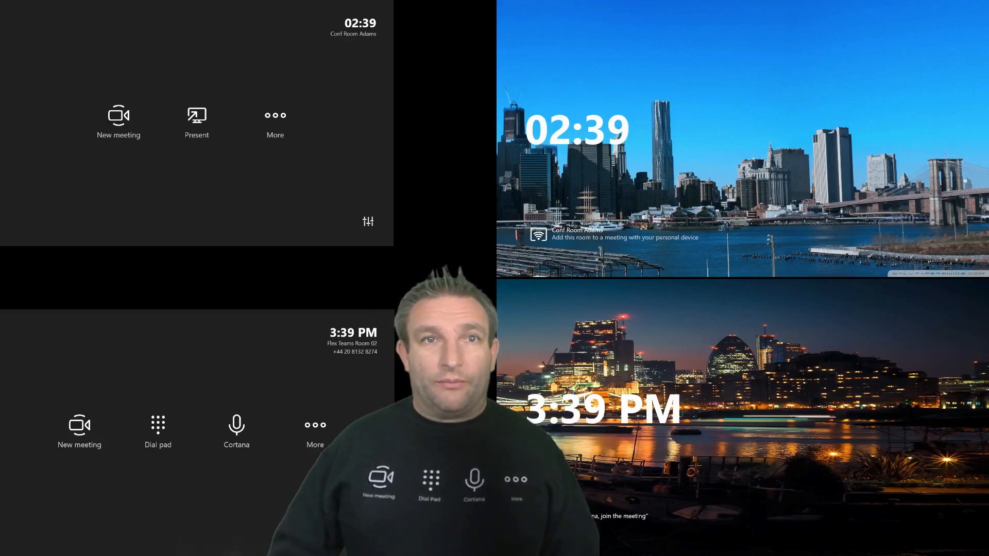
pyautogui.click(118, 120)
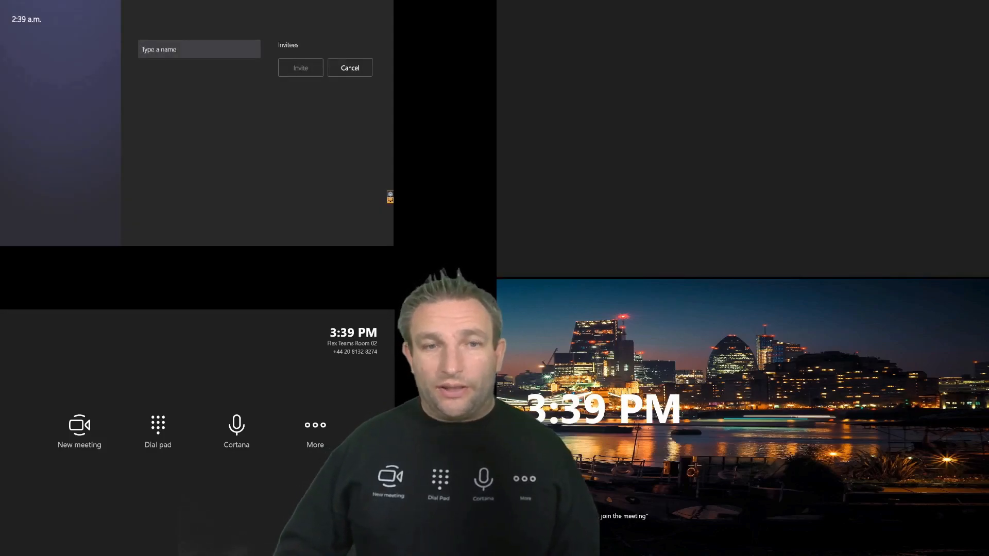
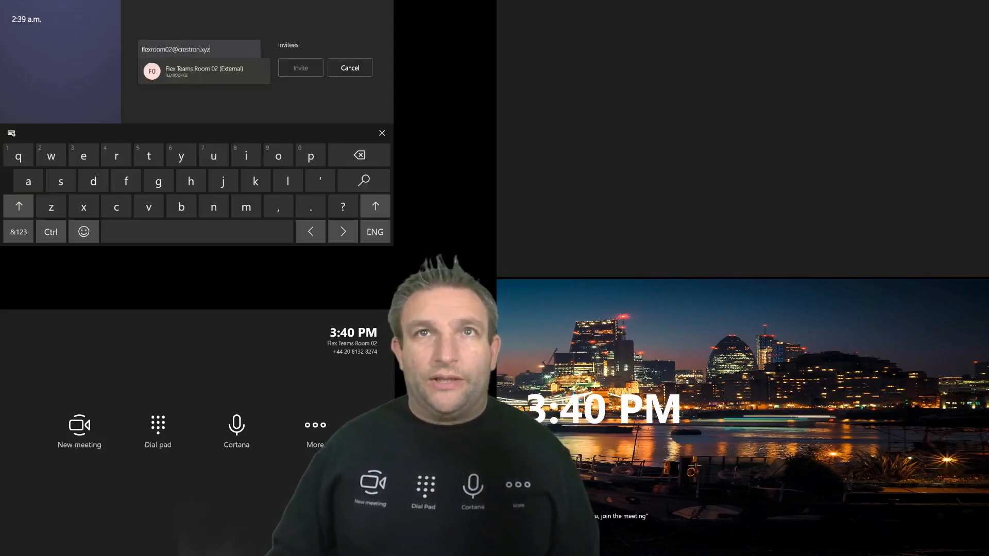
pyautogui.click(202, 71)
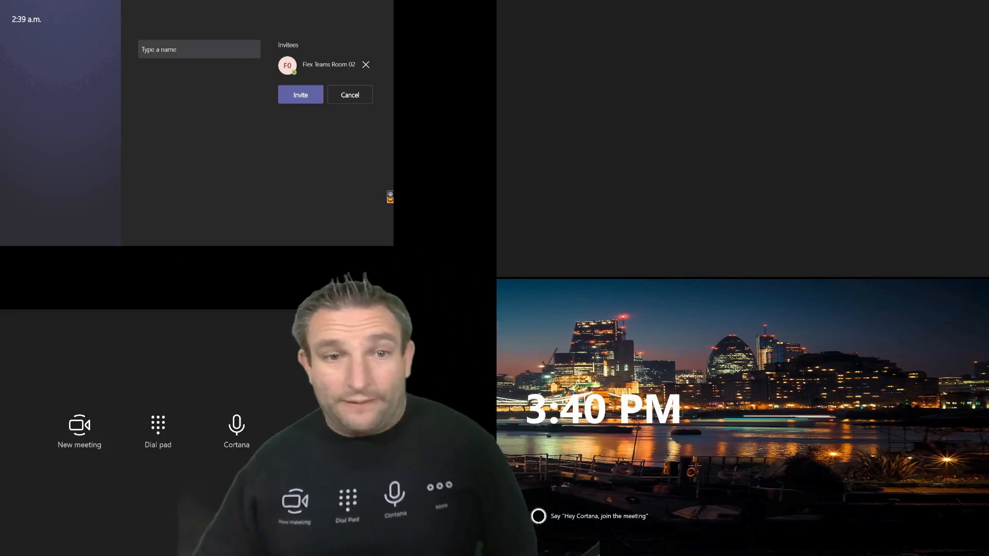
pyautogui.click(300, 95)
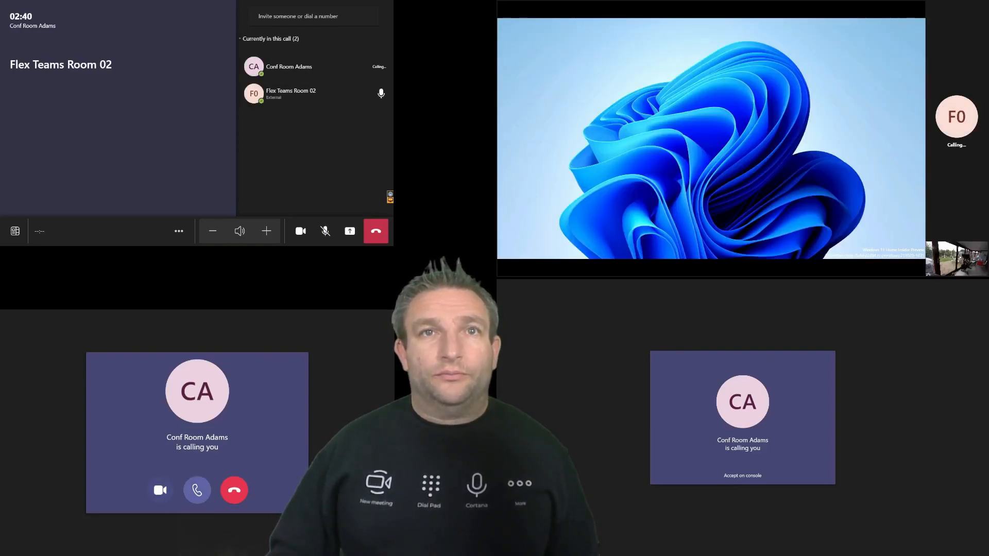
# Accept the incoming call from Conf Room Adams on Flex Teams Room 02.
pyautogui.click(197, 490)
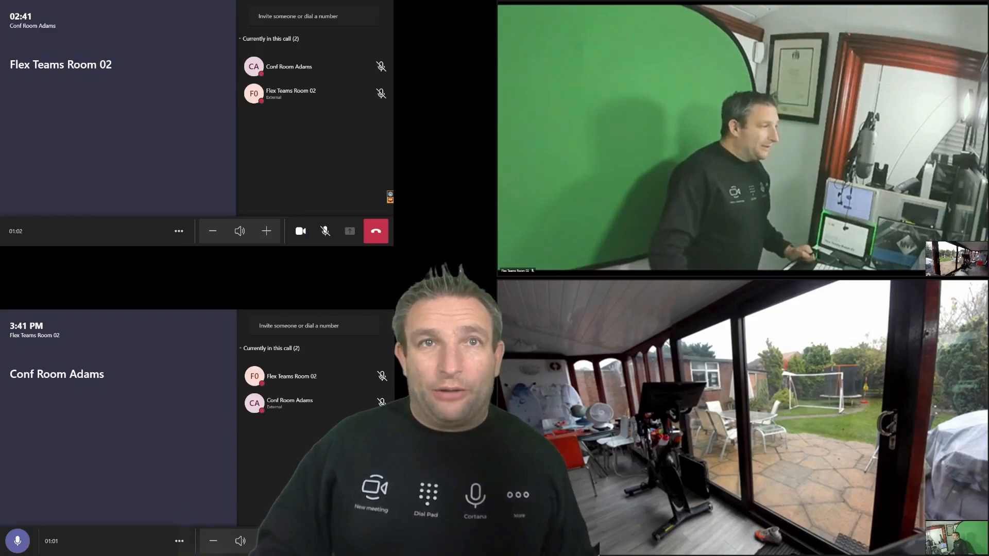
# Open Conf Room Adams' More in-meeting options menu to reach live captions.
pyautogui.click(178, 230)
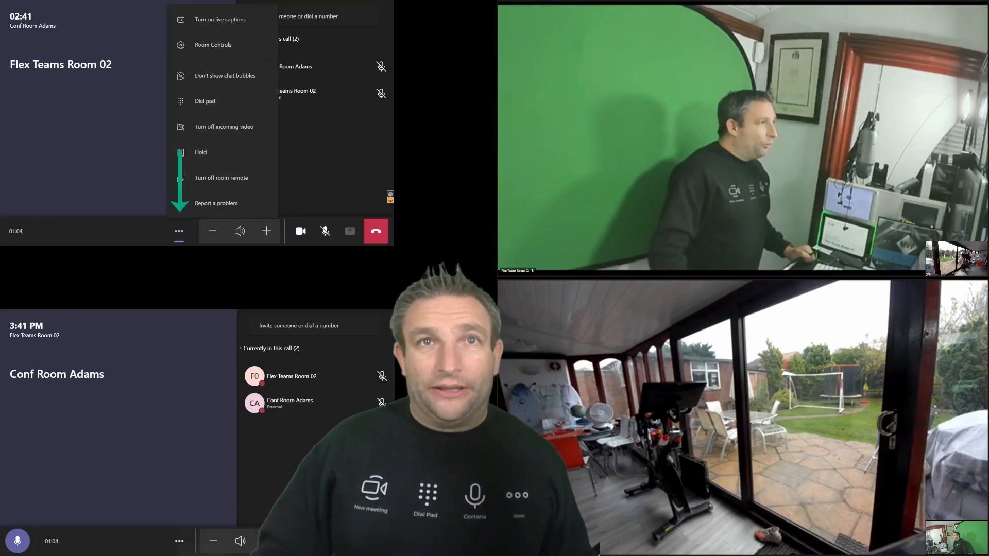
pyautogui.moveTo(216, 203)
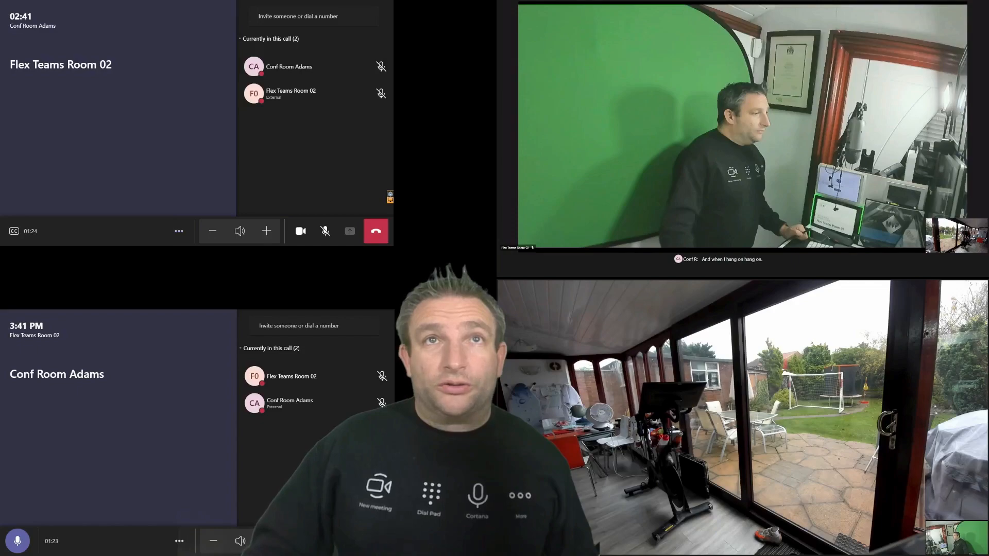
pyautogui.click(179, 231)
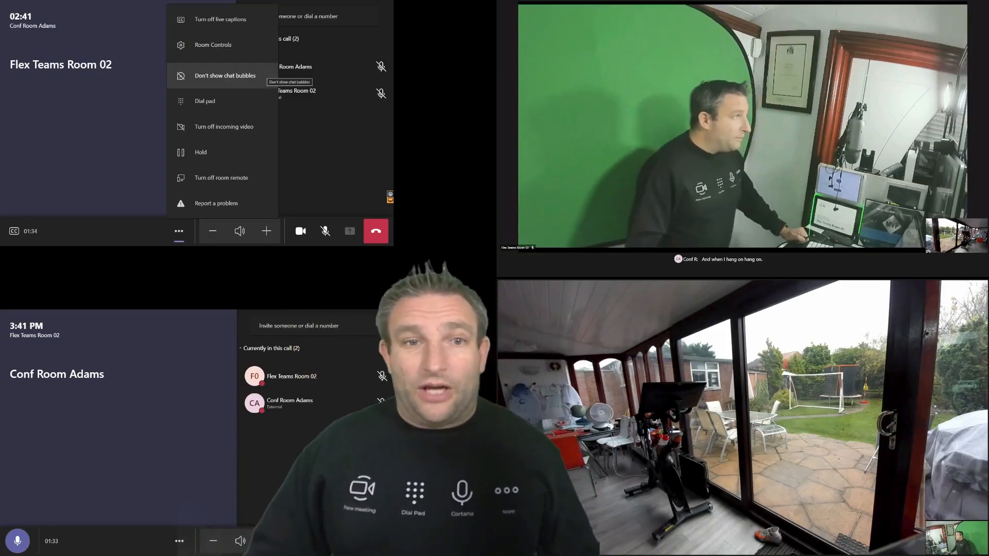
pyautogui.moveTo(205, 101)
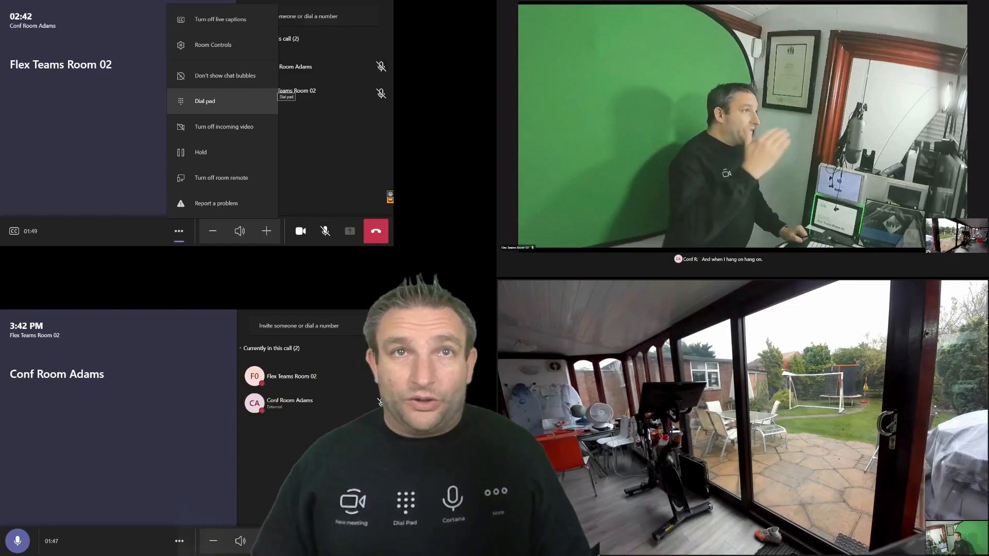
pyautogui.moveTo(223, 126)
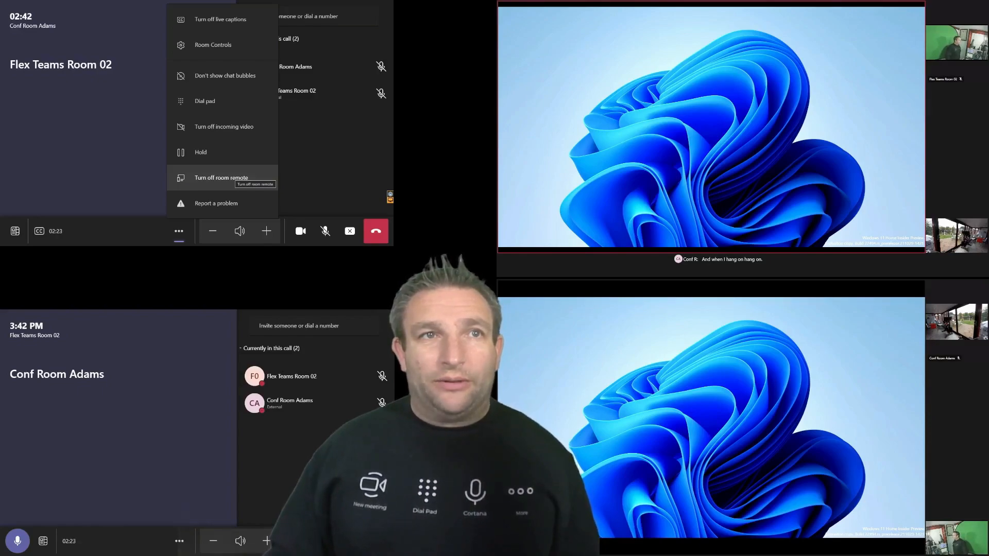
# Close the options menu, restore the other room's video, and hang up Conf Room Adams.
pyautogui.click(14, 231)
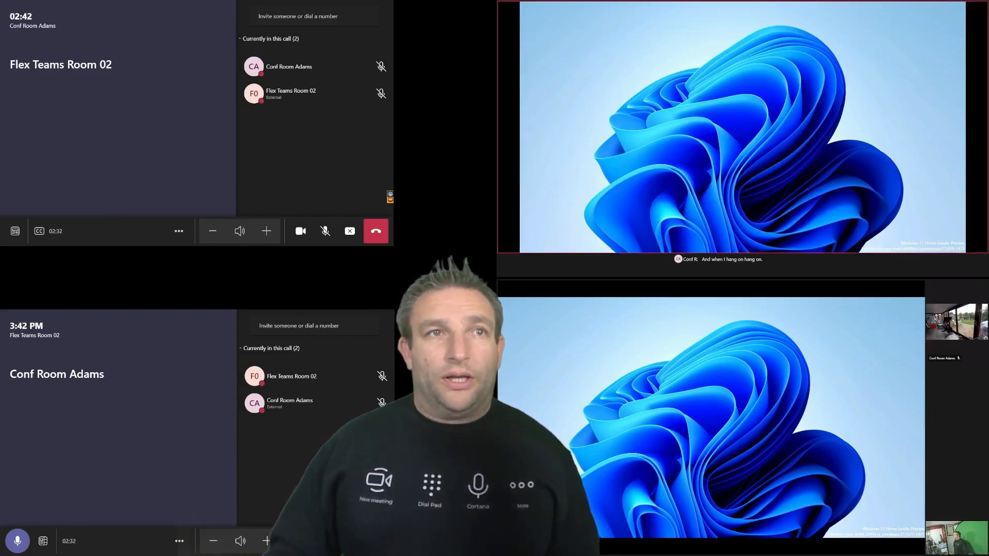
pyautogui.click(15, 231)
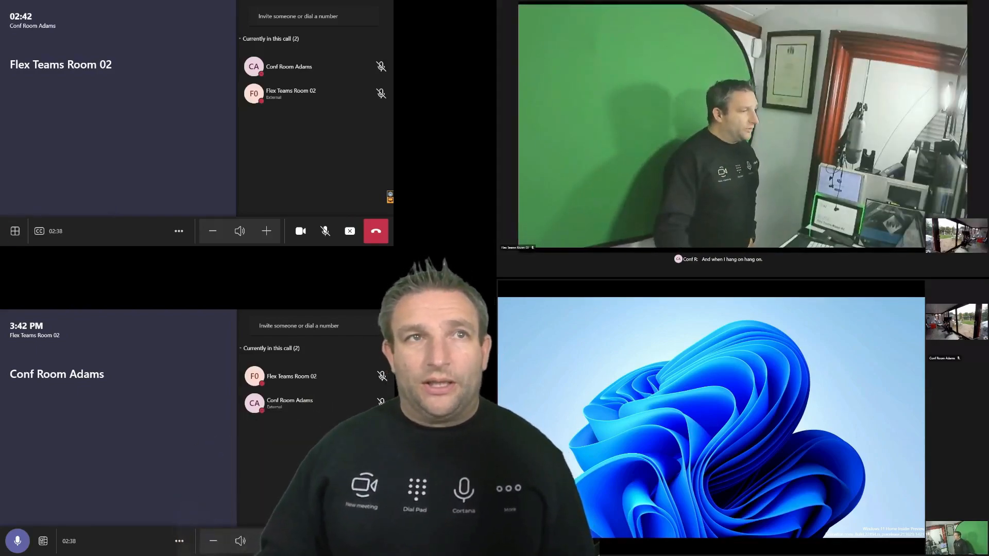
pyautogui.click(15, 231)
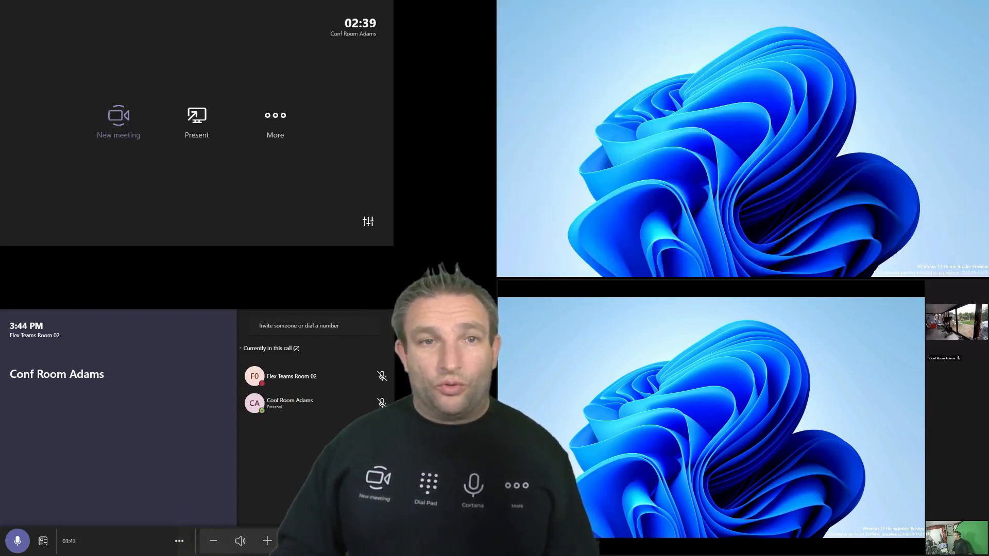
# Present and stop presenting the laptop on Conf Room Adams; start a new meeting on Flex Teams Room 02.
pyautogui.click(196, 120)
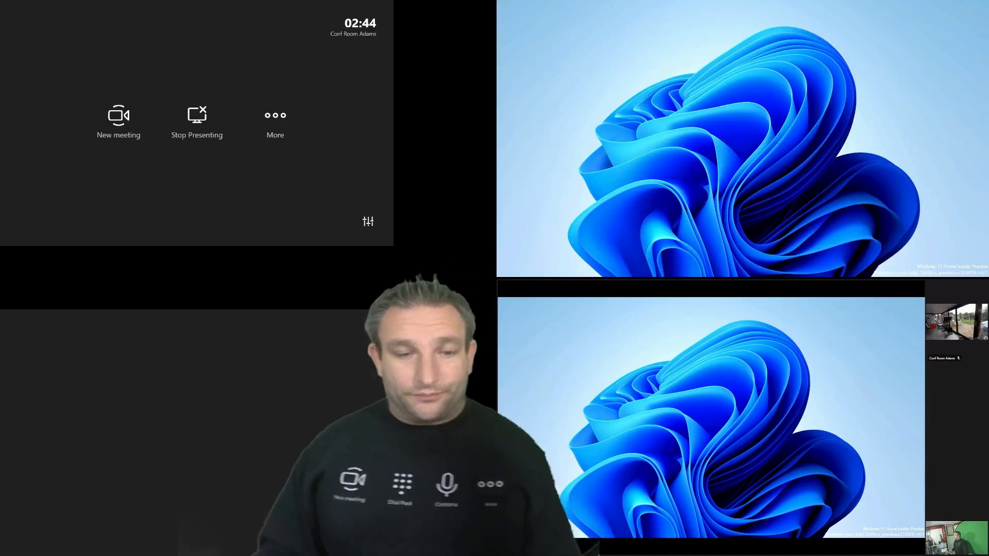
pyautogui.click(197, 120)
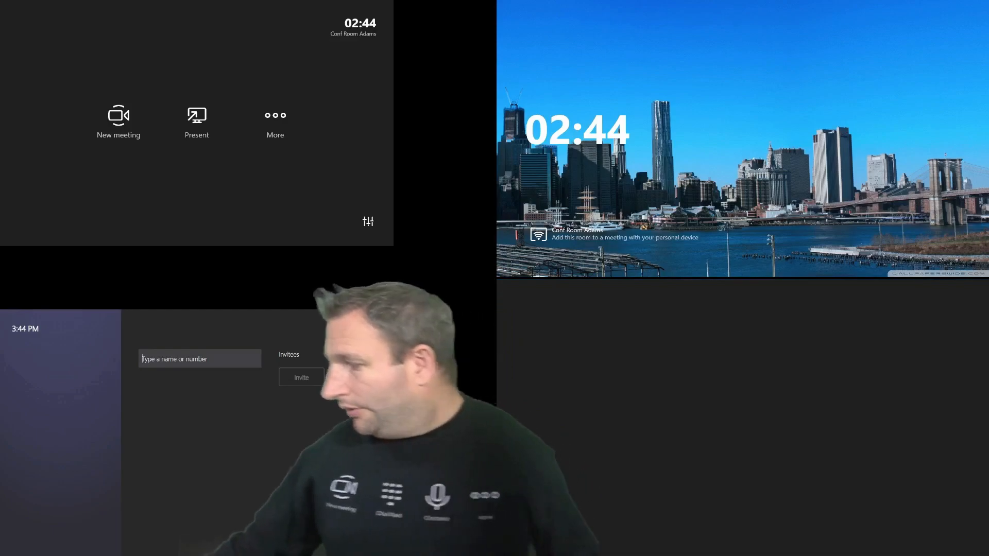
pyautogui.click(199, 358)
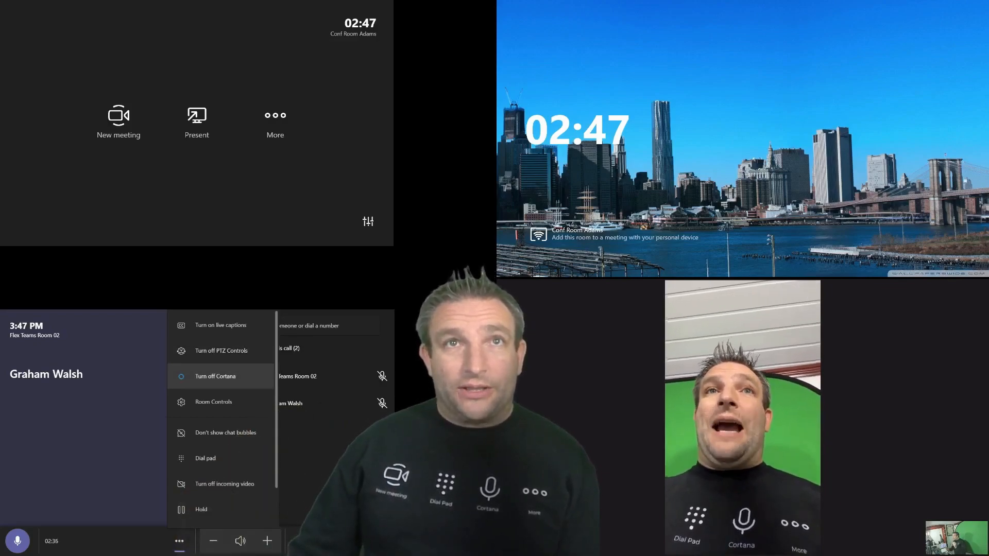
pyautogui.moveTo(220, 402)
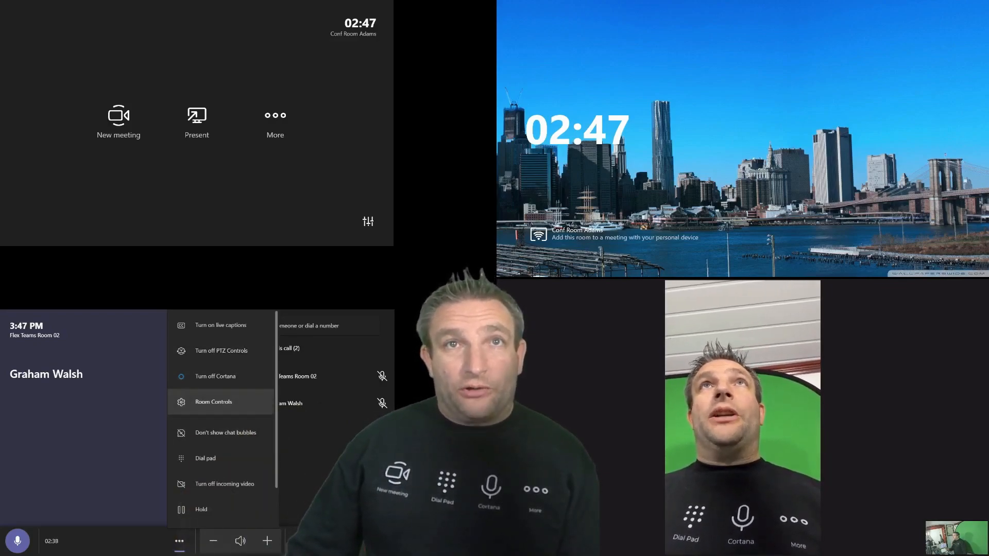
pyautogui.moveTo(220, 433)
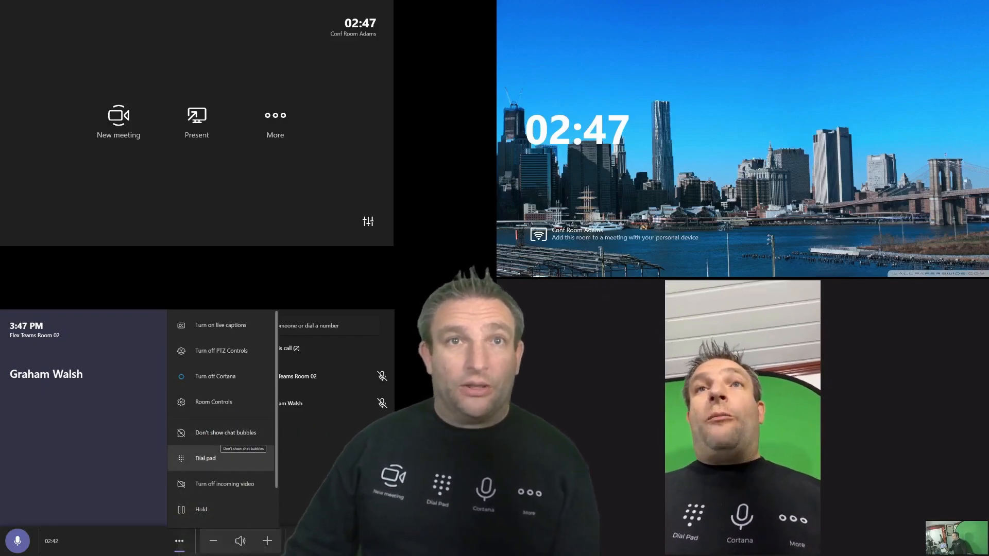
pyautogui.scroll(-3)
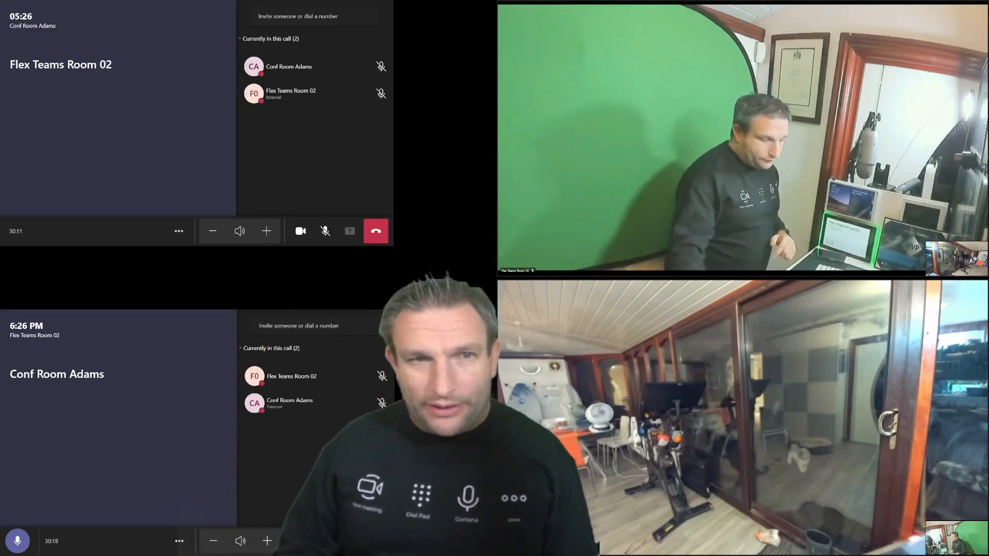
# Invite another Flex Teams Room into the ongoing call from the Participants invite option.
pyautogui.click(313, 16)
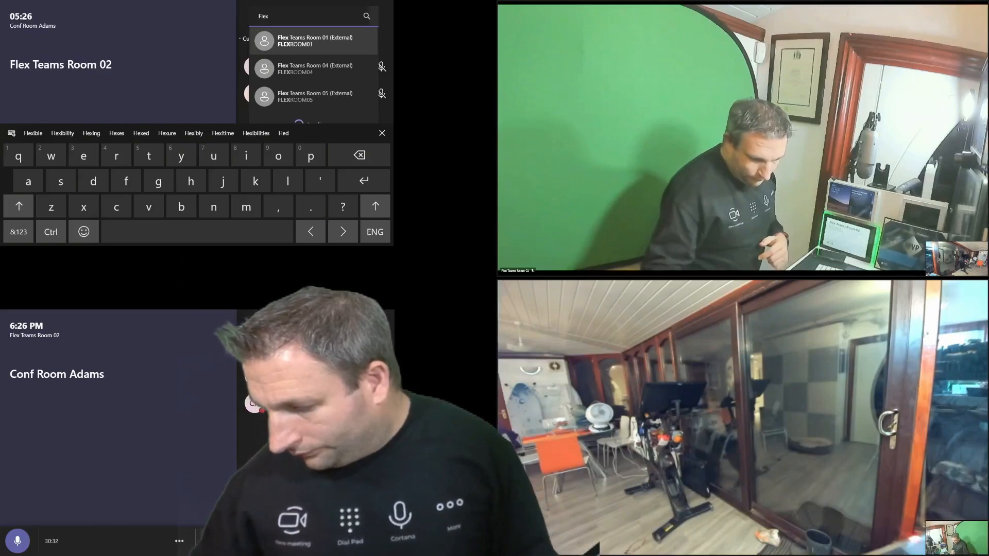
pyautogui.click(313, 68)
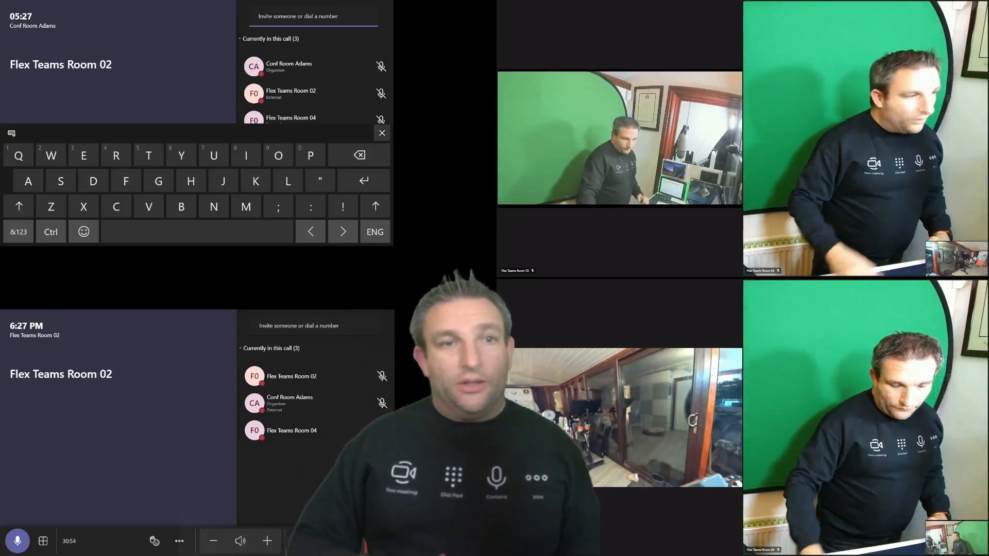
pyautogui.click(382, 133)
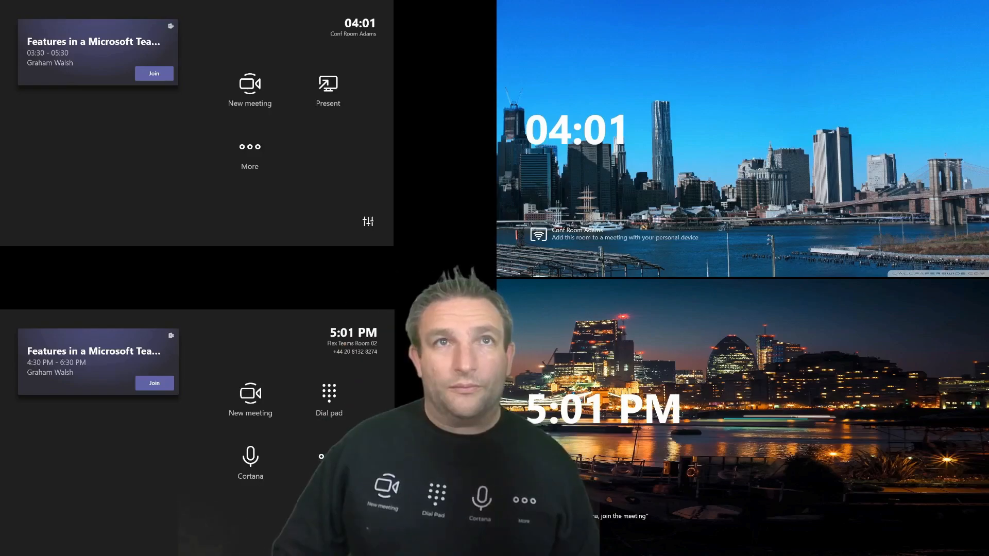
# Join the scheduled Features meeting from Flex Teams Room 02's home screen.
pyautogui.click(155, 73)
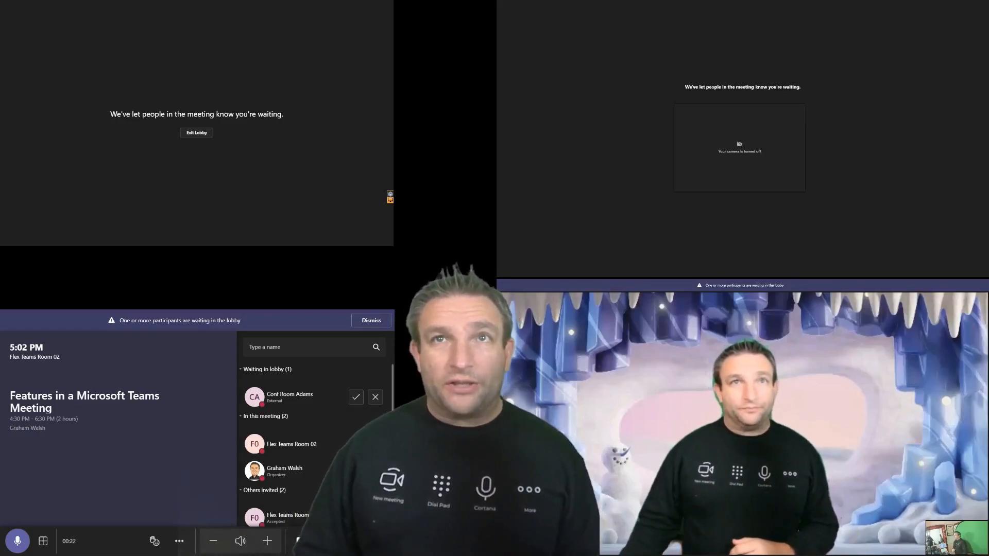
# Admit Conf Room Adams from the lobby list on Flex Teams Room 02.
pyautogui.click(356, 398)
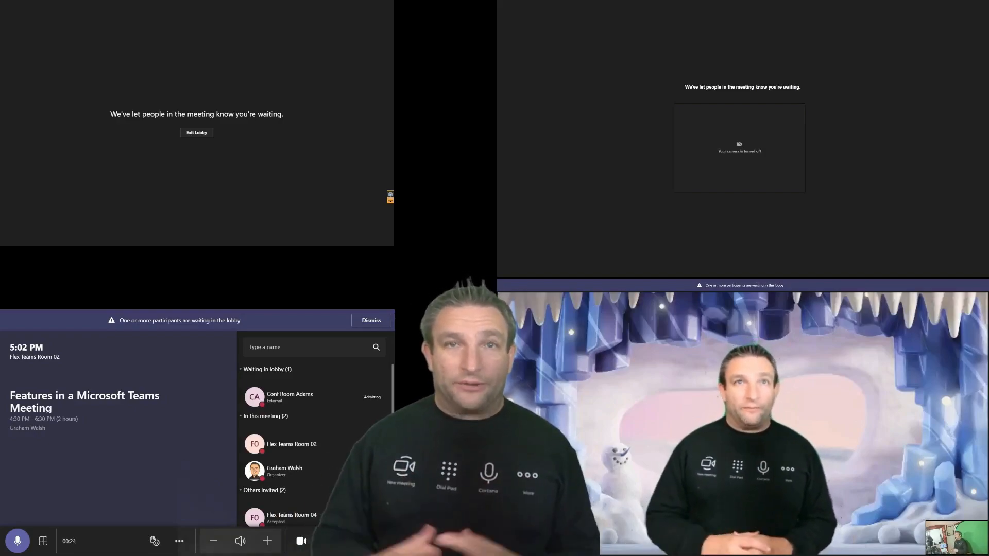
pyautogui.click(373, 397)
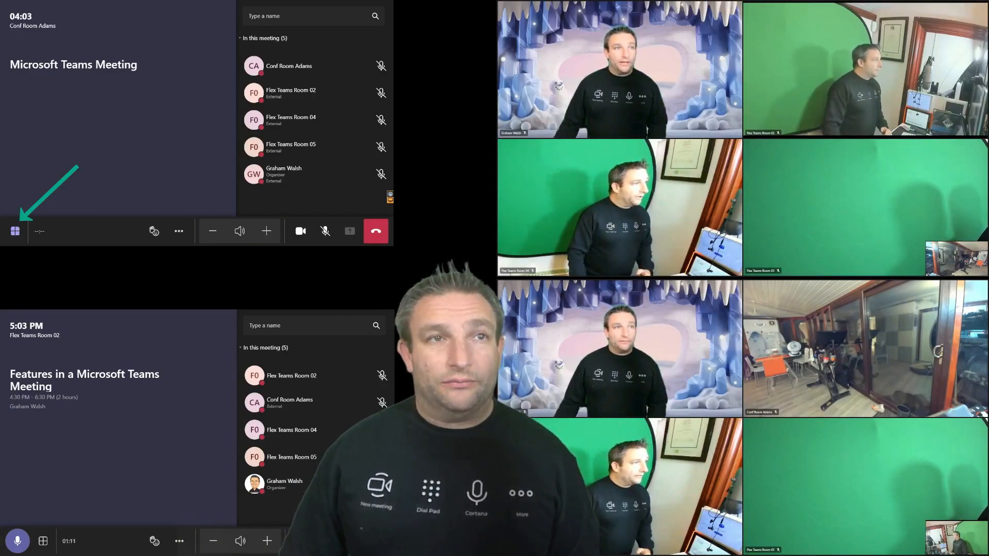
pyautogui.click(14, 231)
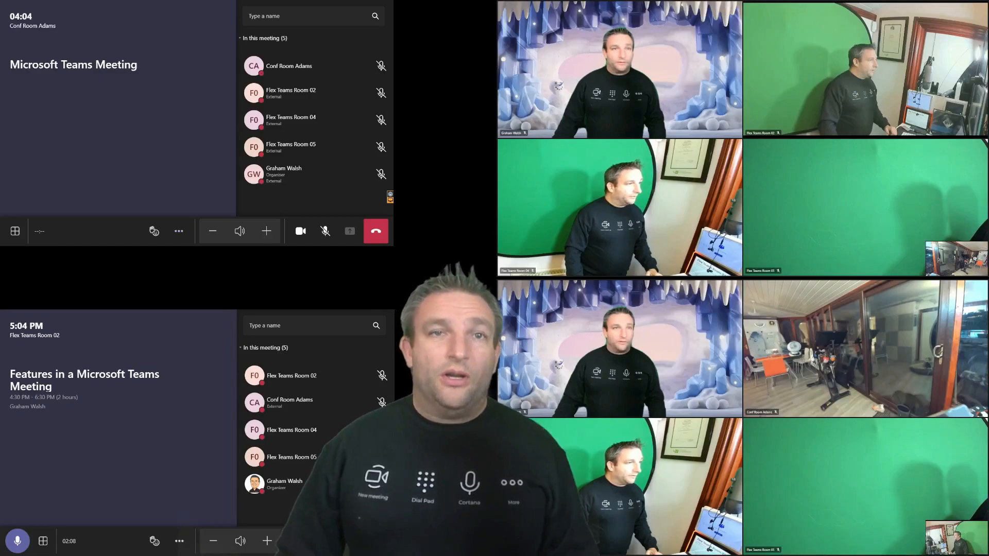
pyautogui.click(179, 231)
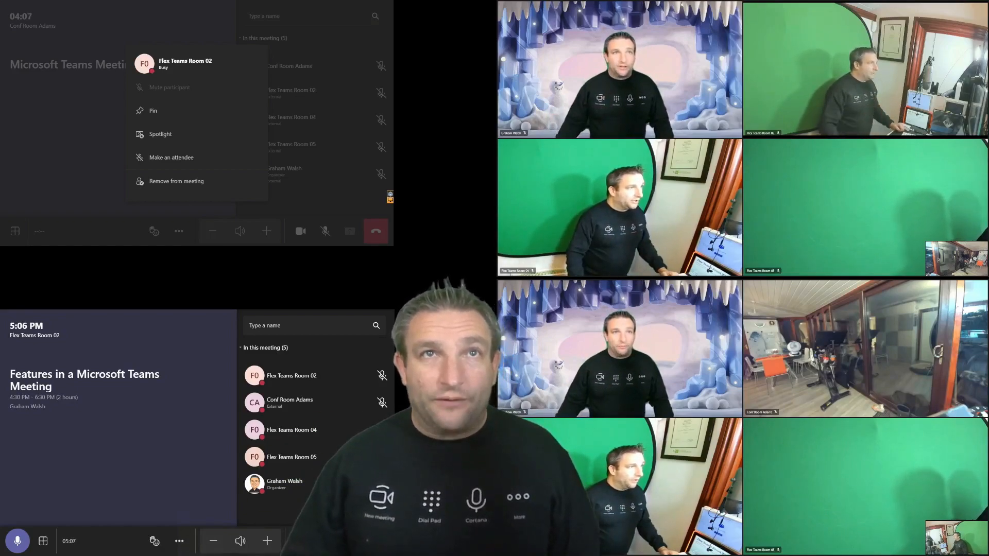
pyautogui.moveTo(153, 110)
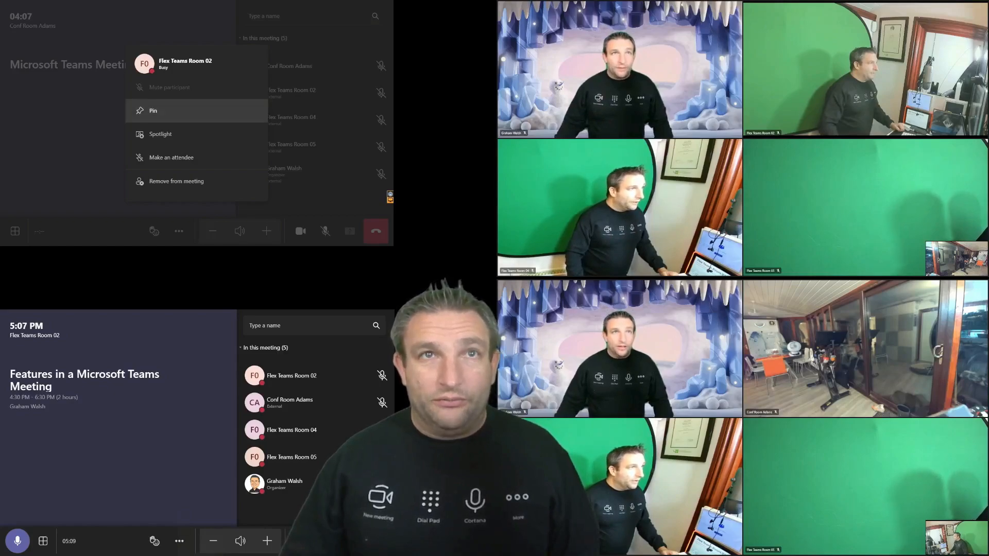
# Pin Flex Teams Room 02's video from its participant options, then close the options.
pyautogui.click(154, 110)
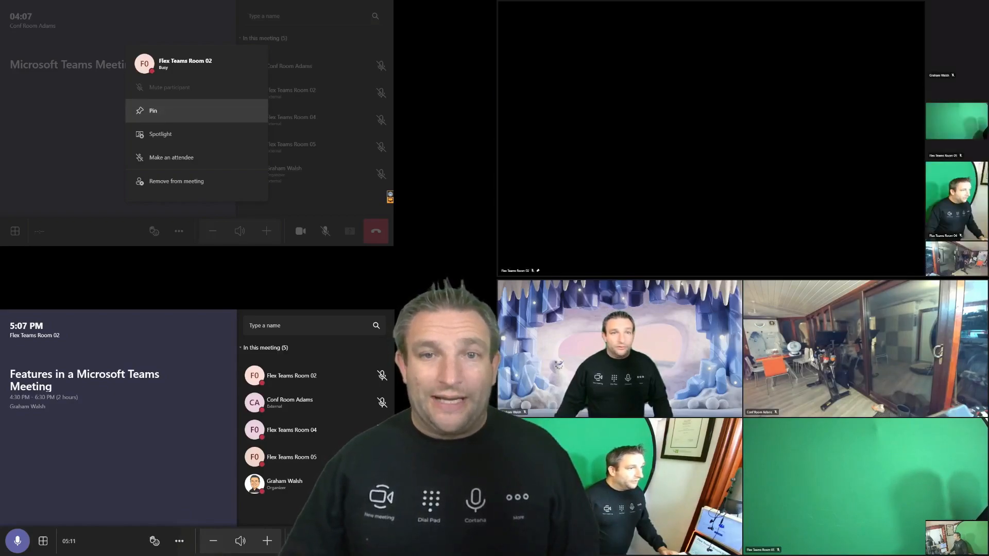
pyautogui.click(152, 110)
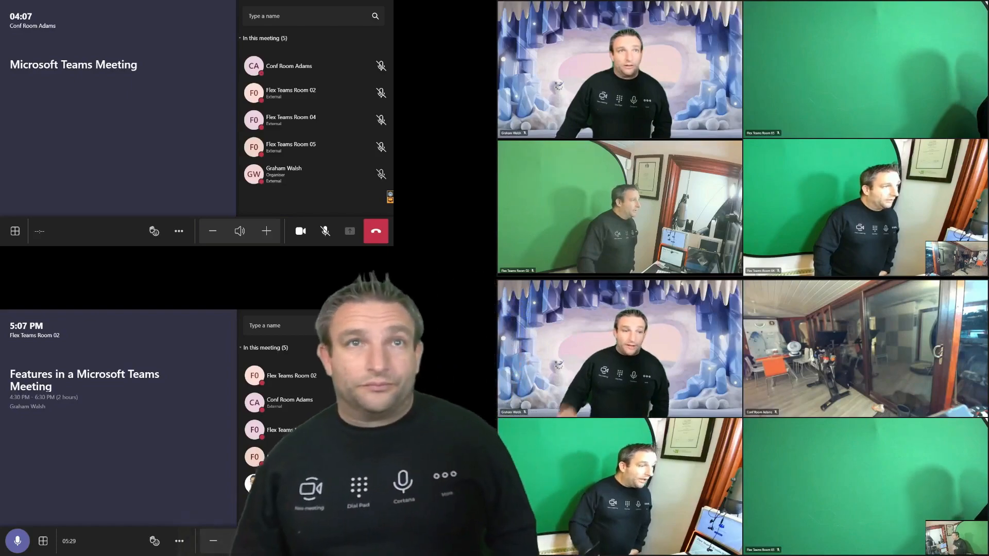
pyautogui.rightClick(284, 174)
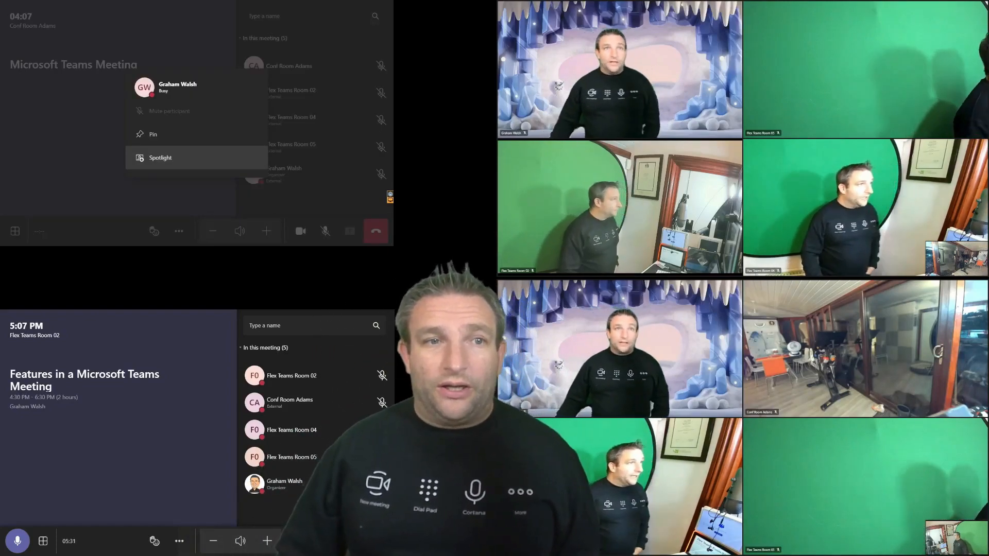
pyautogui.click(161, 158)
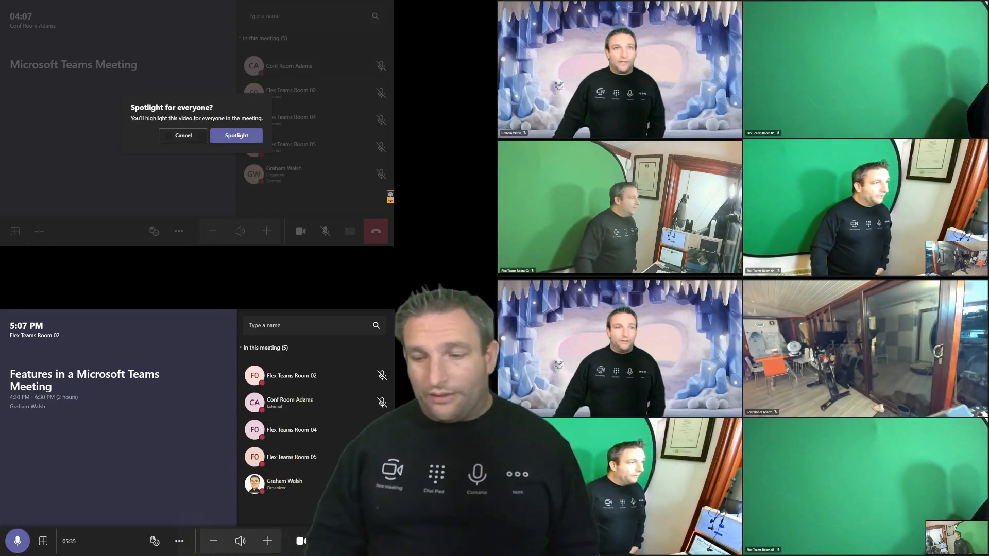
pyautogui.click(236, 135)
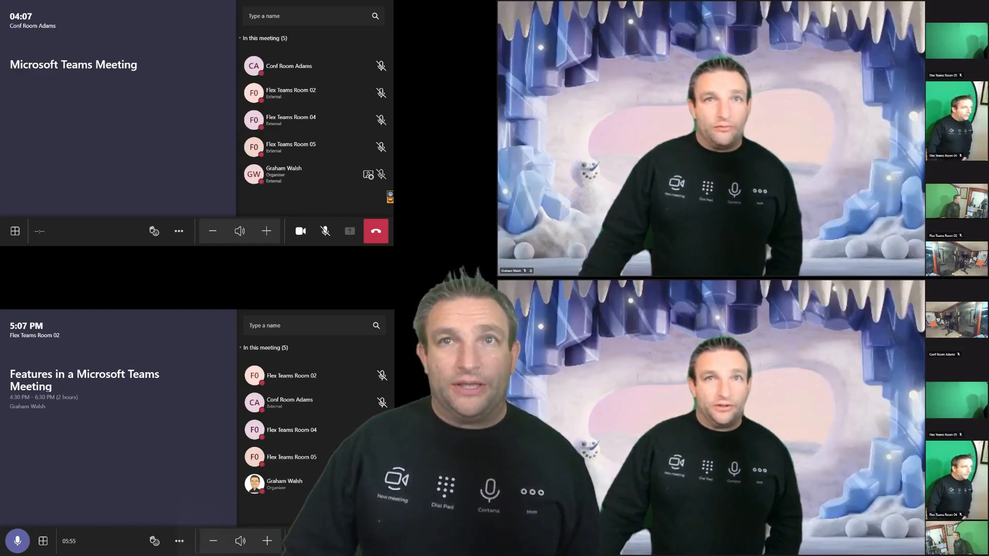
pyautogui.click(284, 174)
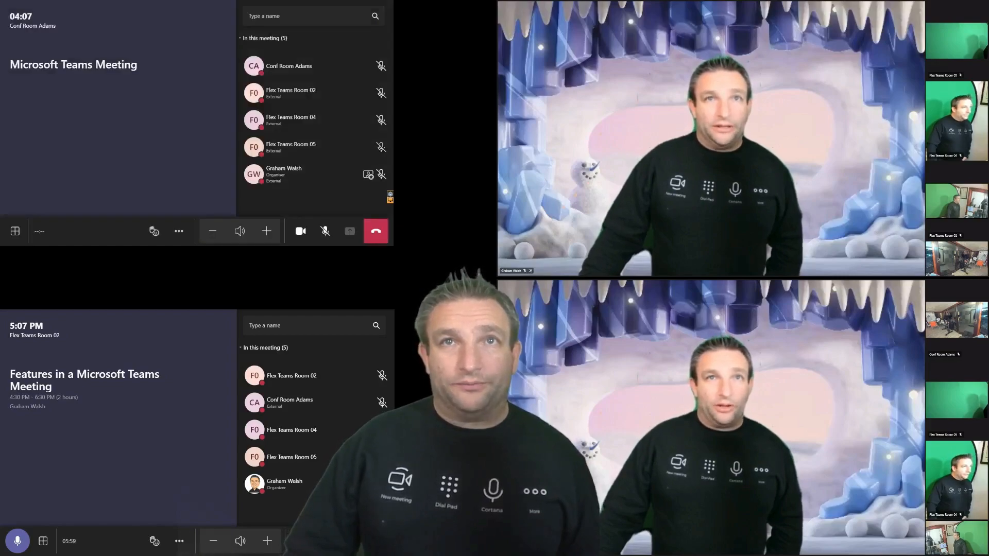
pyautogui.rightClick(292, 121)
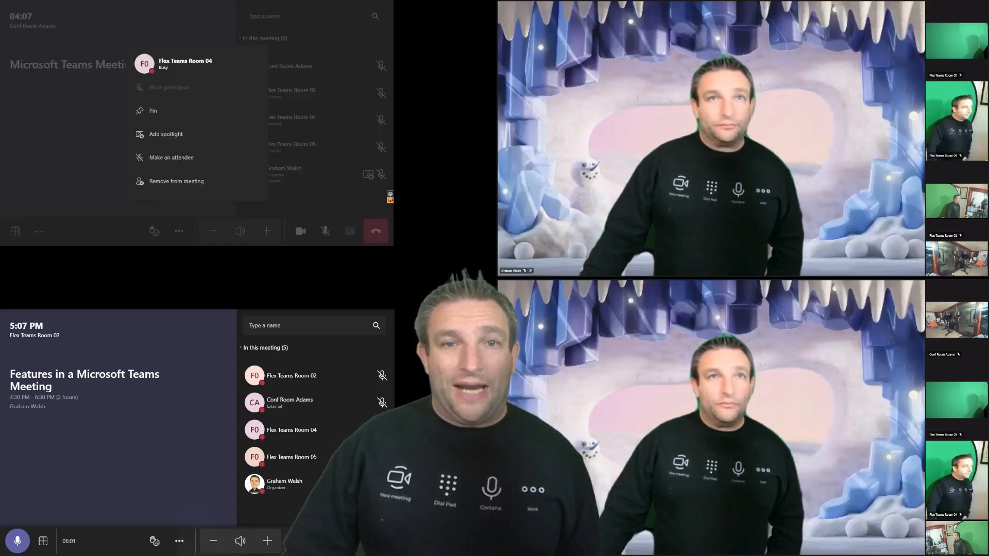
pyautogui.click(166, 134)
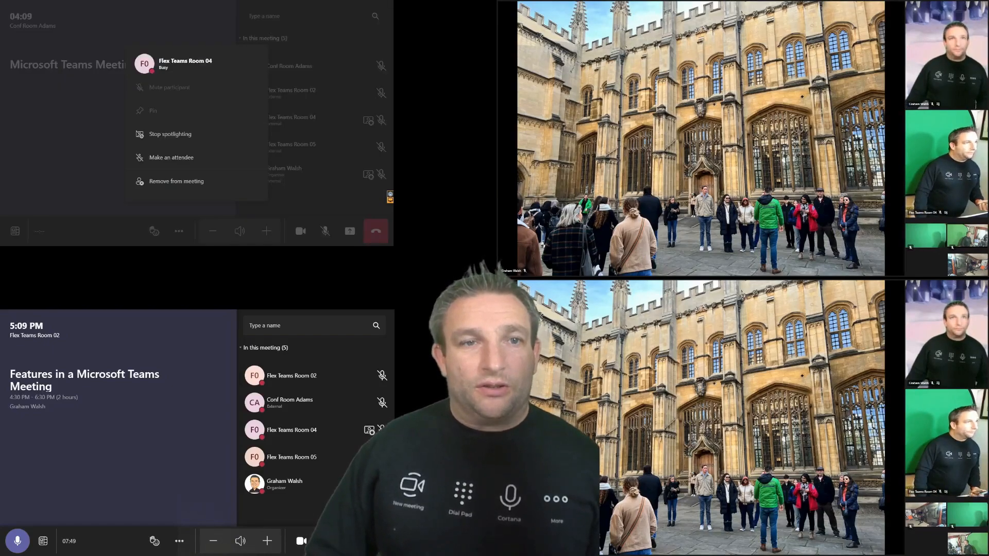
pyautogui.click(170, 134)
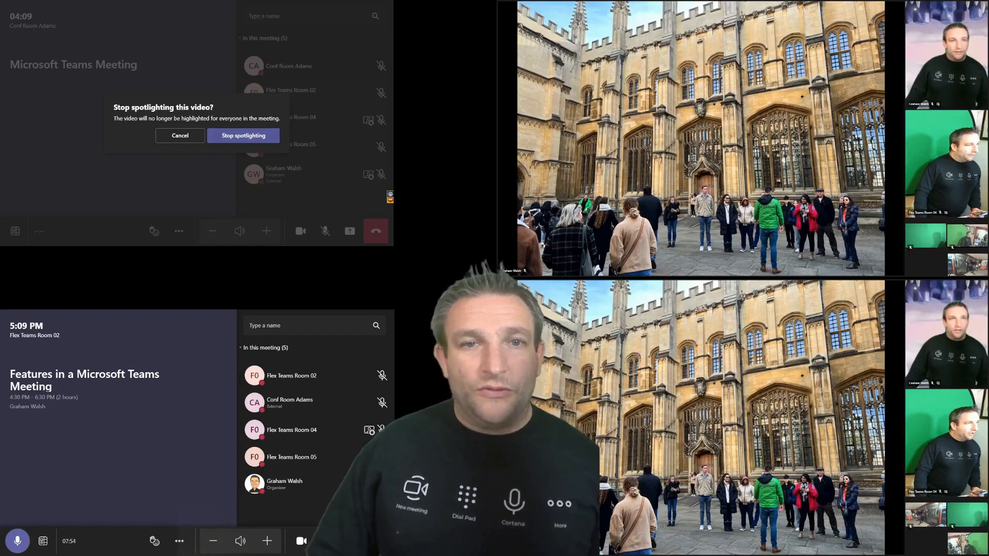
pyautogui.click(243, 135)
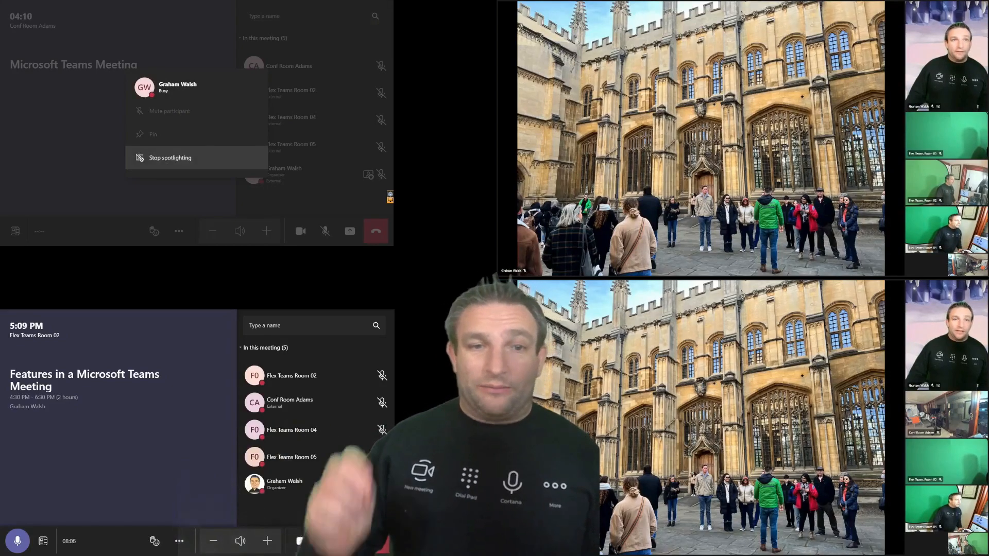
pyautogui.click(171, 158)
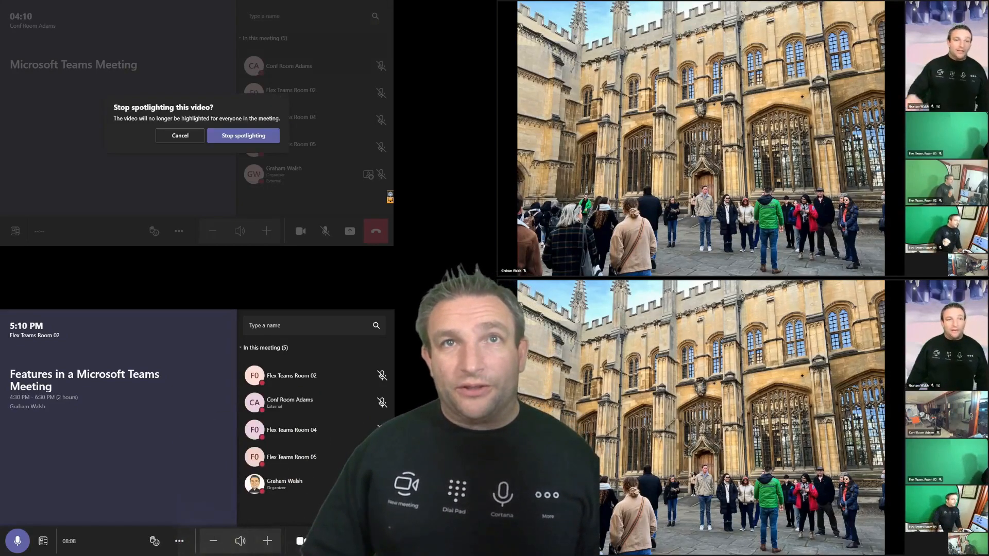
pyautogui.click(243, 136)
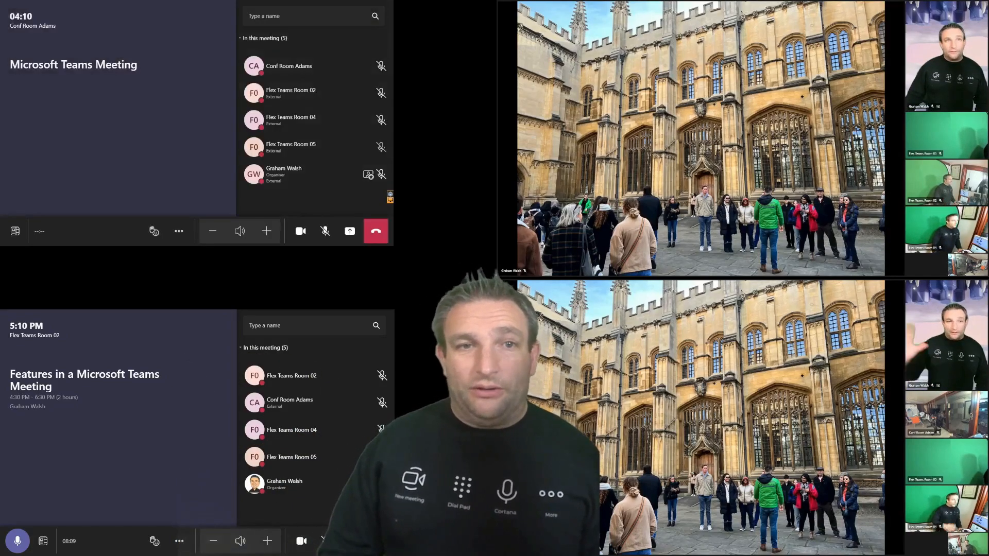